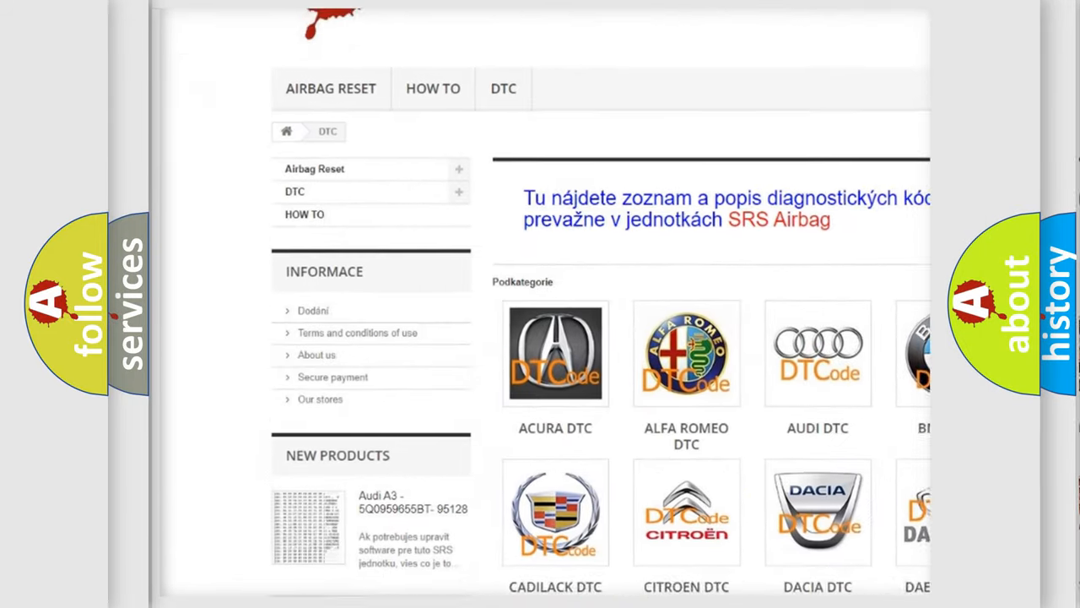
pyautogui.scroll(-3)
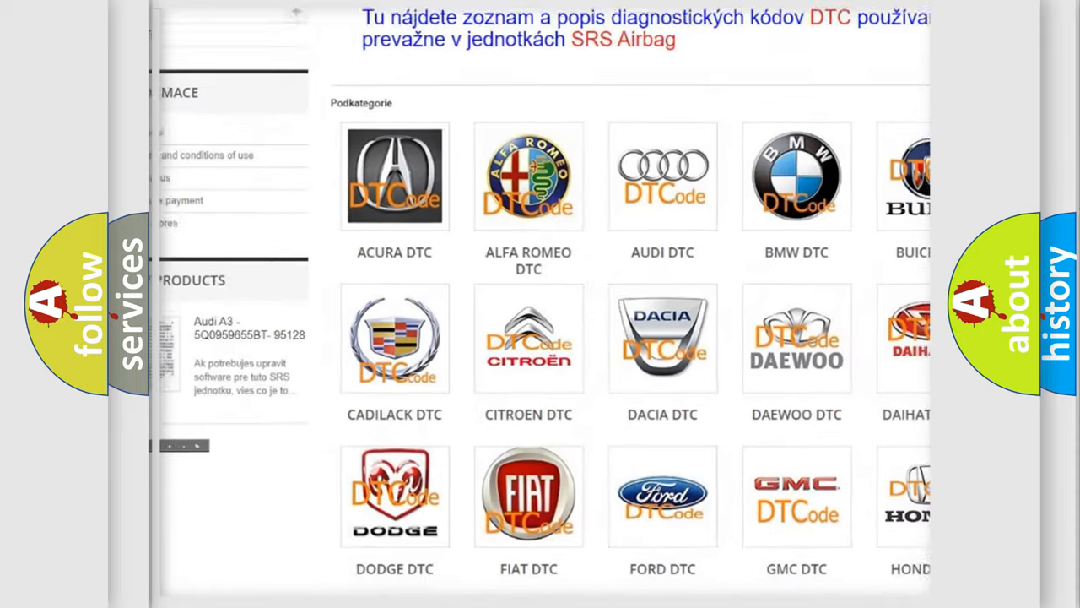
pyautogui.scroll(-3)
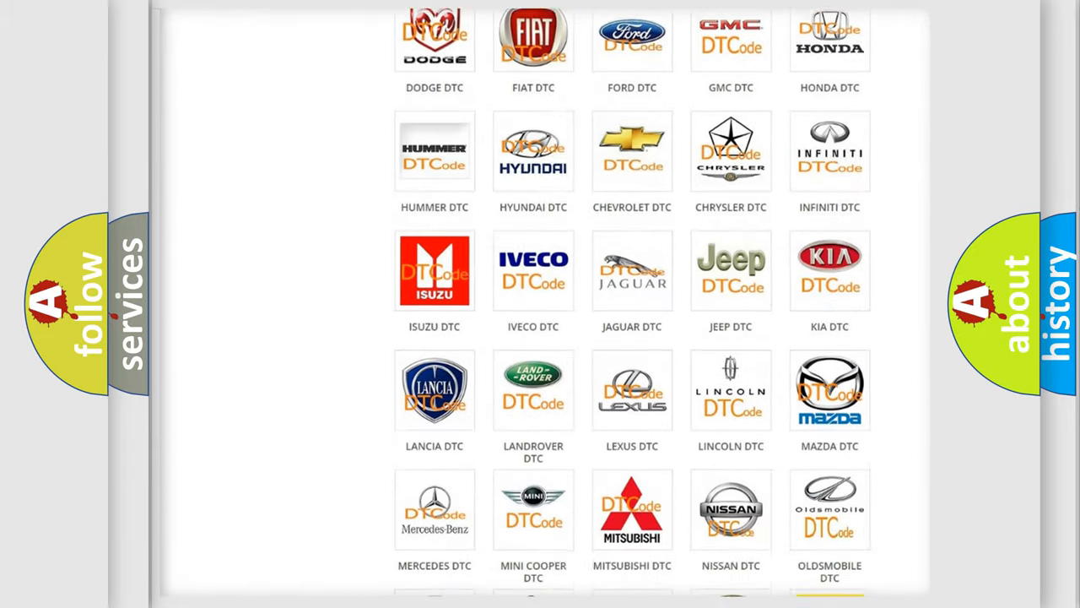
pyautogui.scroll(-3)
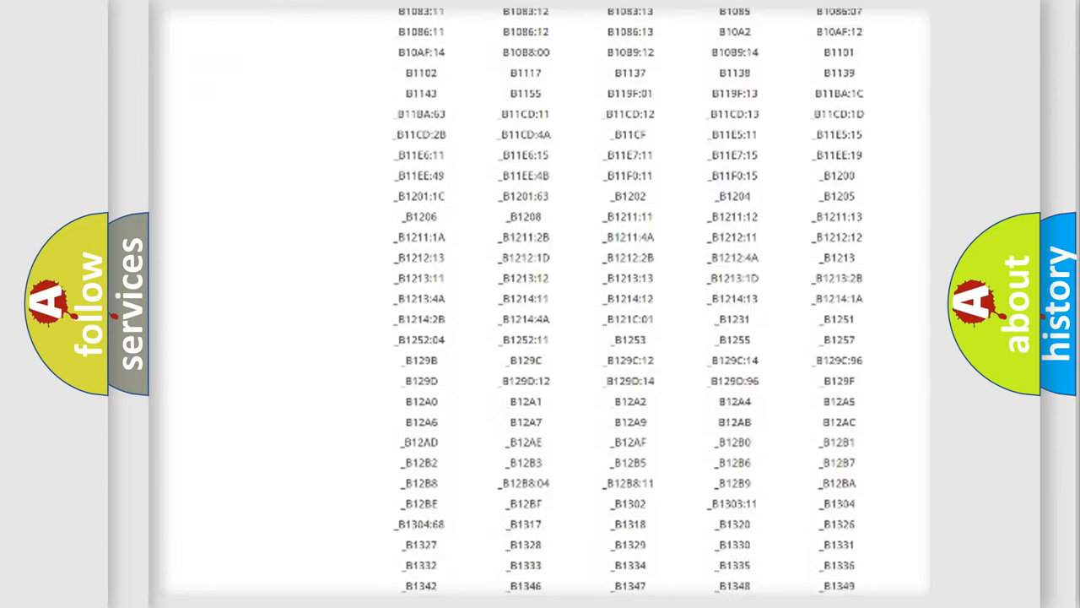
pyautogui.scroll(-3)
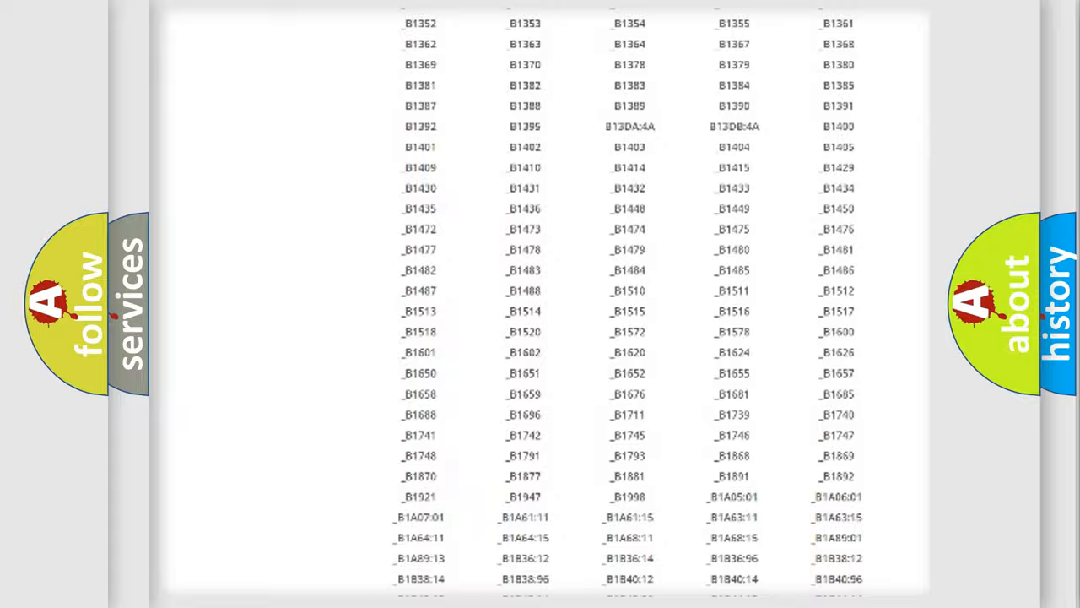
pyautogui.scroll(3)
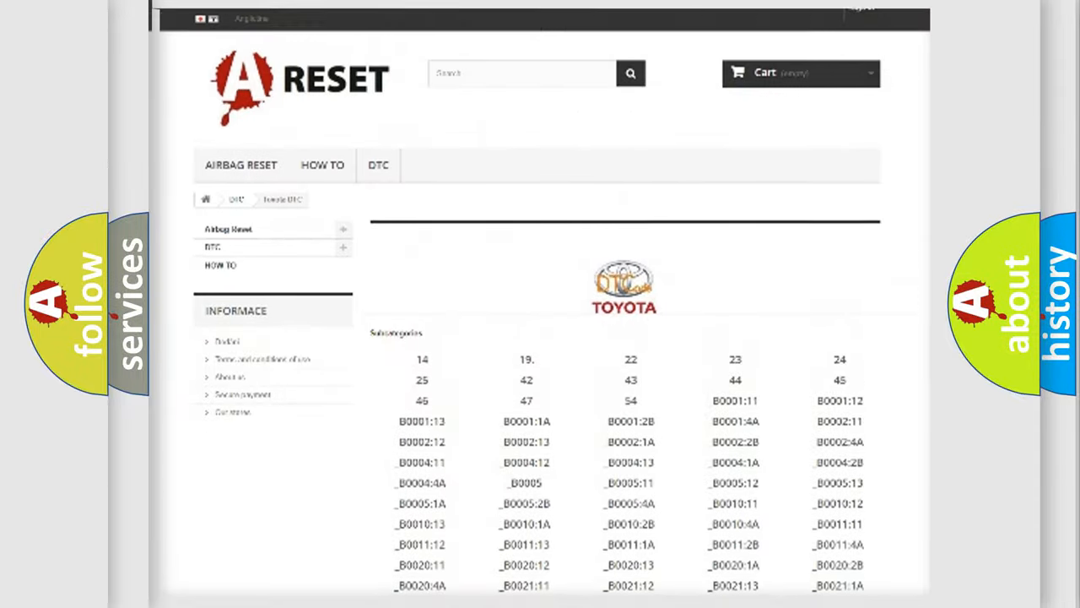